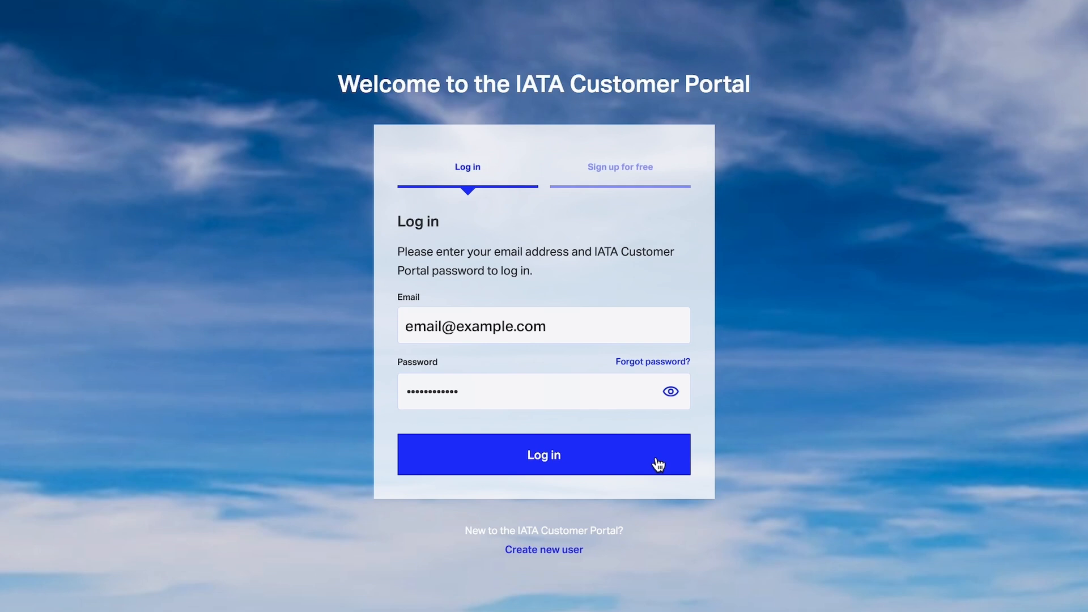
Log in to the IATA Customer Portal and go to My Services.
{"action": "left_click", "coordinate": [544, 455]}
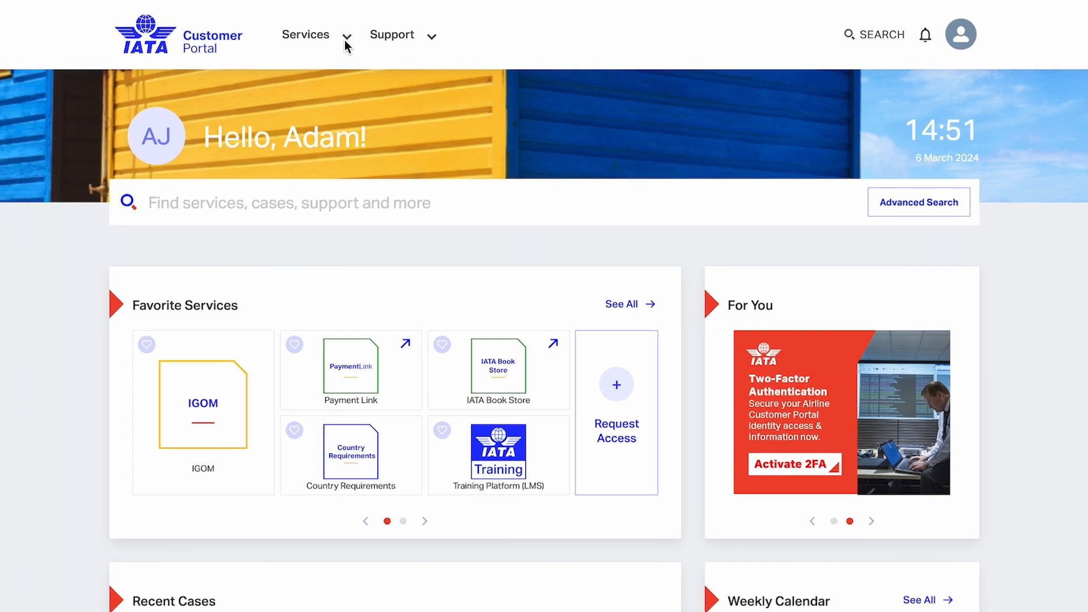
{"action": "left_click", "coordinate": [306, 34]}
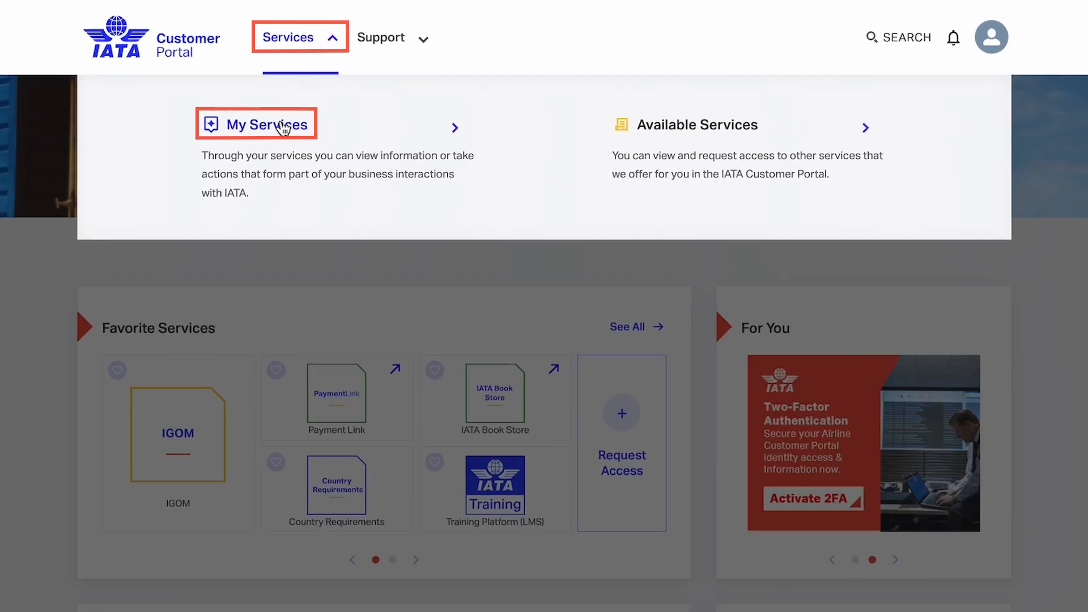
{"action": "left_click", "coordinate": [265, 124]}
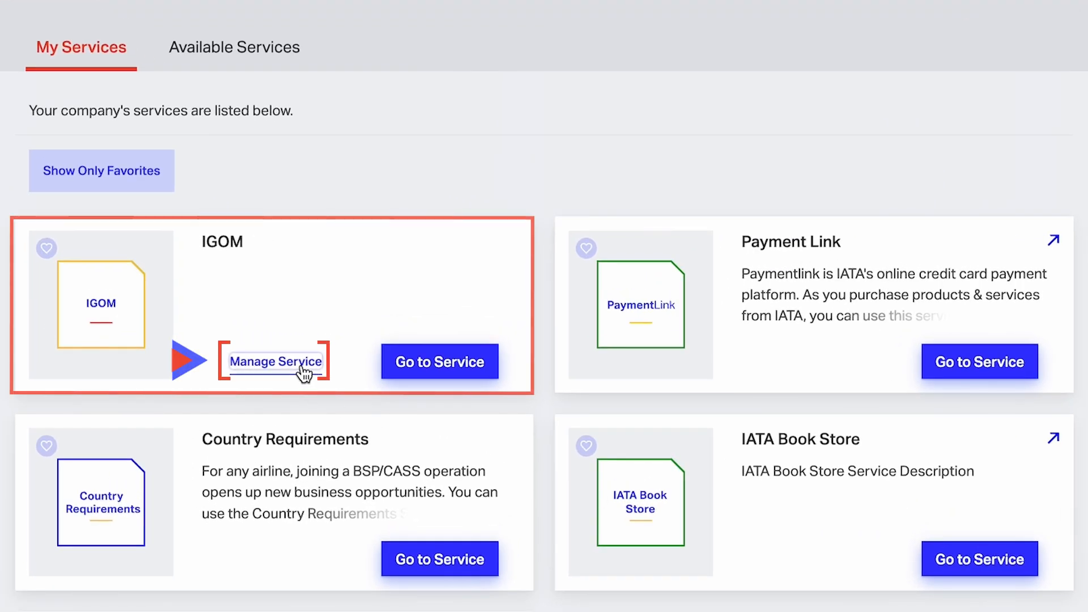
On the IGOM card, start a user invitation with the Service Administrator role.
{"action": "left_click", "coordinate": [275, 361]}
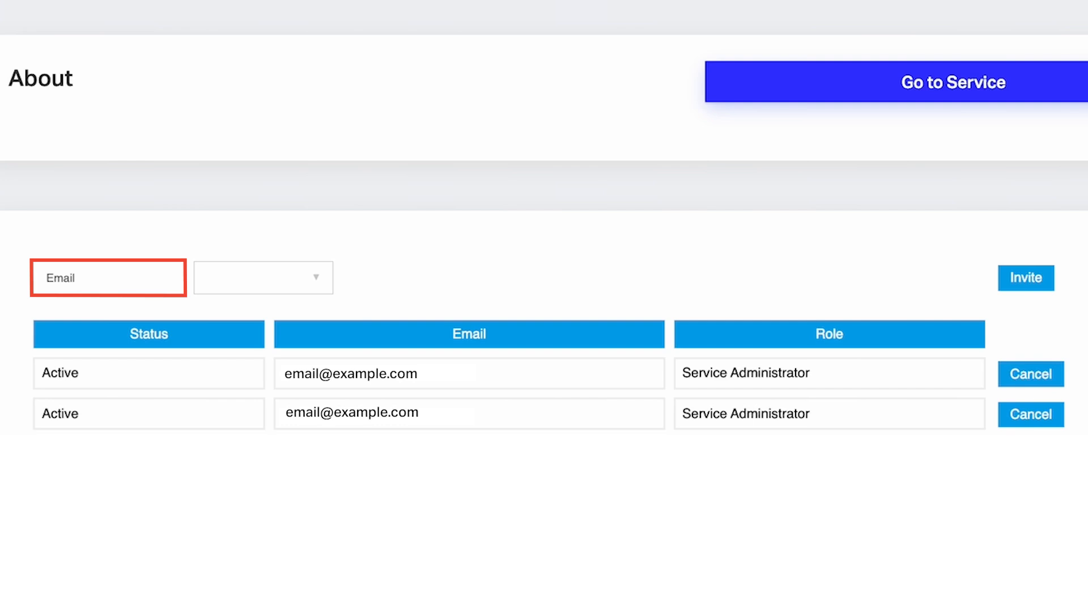
{"action": "left_click", "coordinate": [263, 278]}
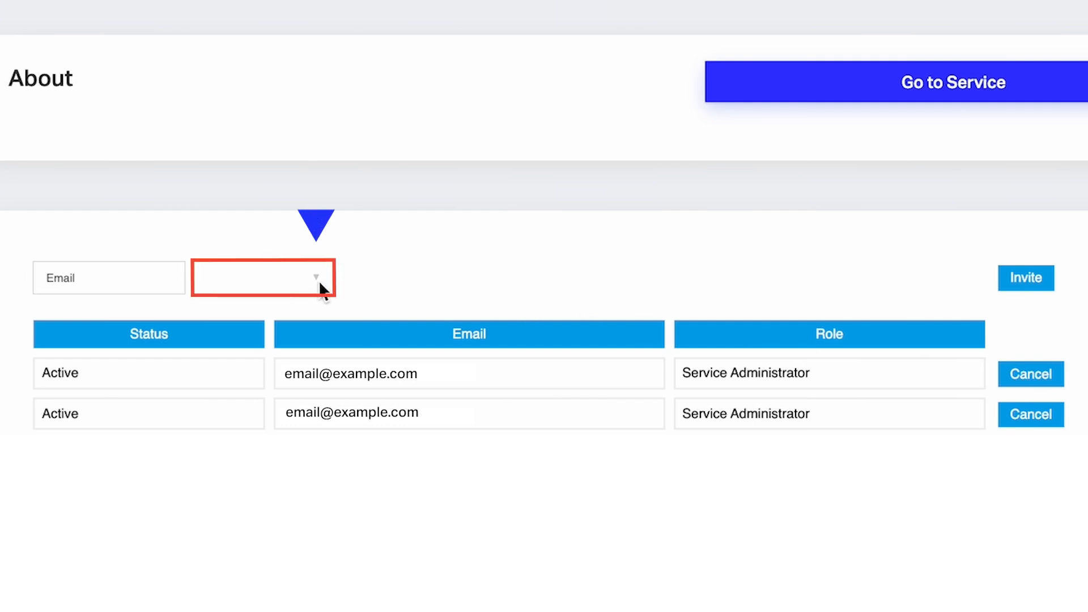
{"action": "left_click", "coordinate": [262, 278]}
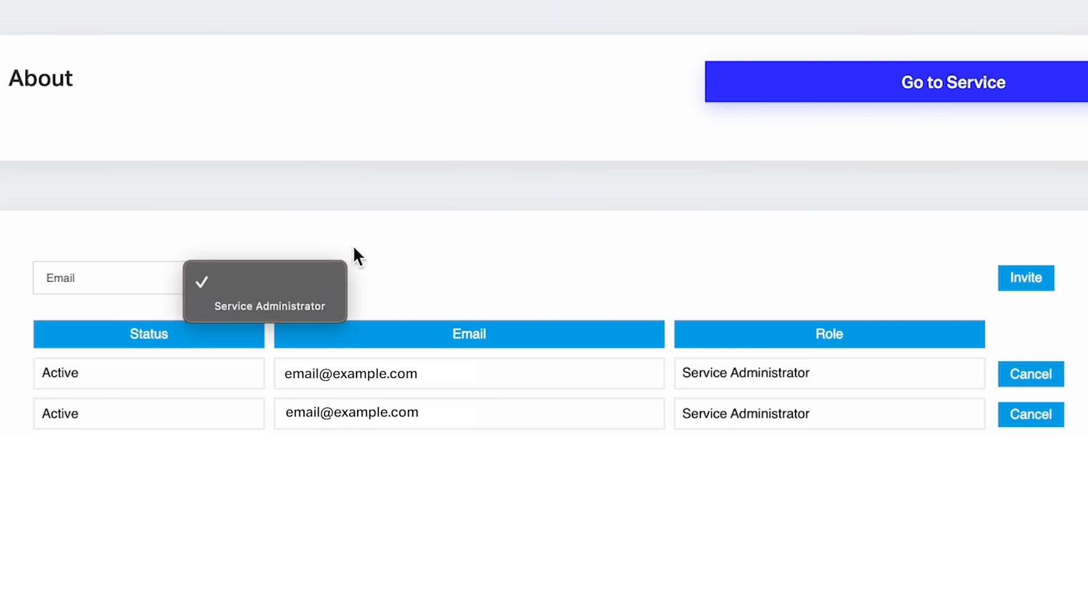
{"action": "left_click", "coordinate": [265, 306]}
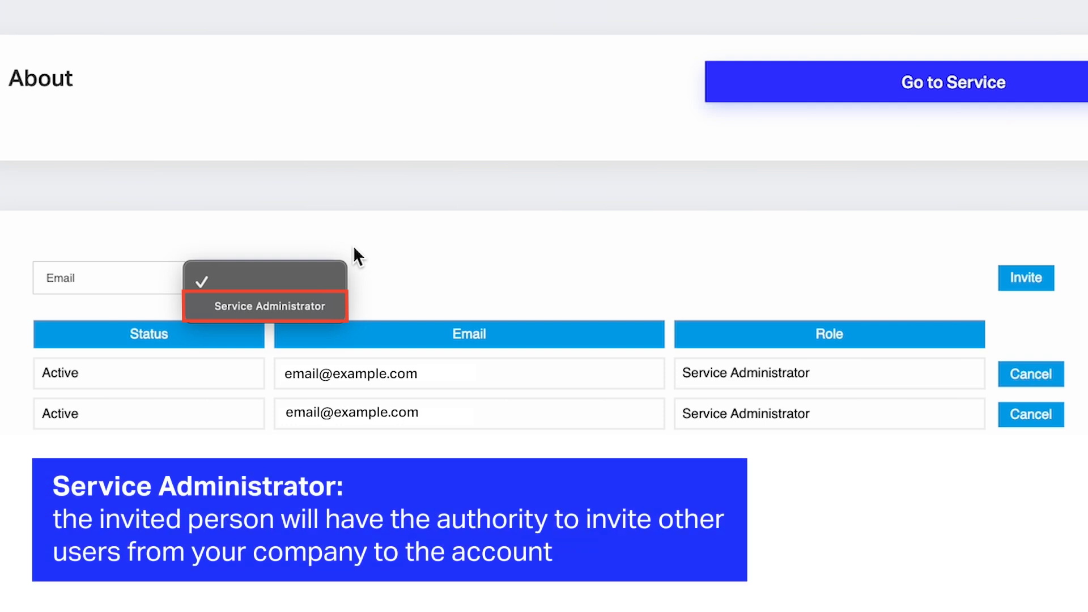
{"action": "left_click", "coordinate": [266, 283]}
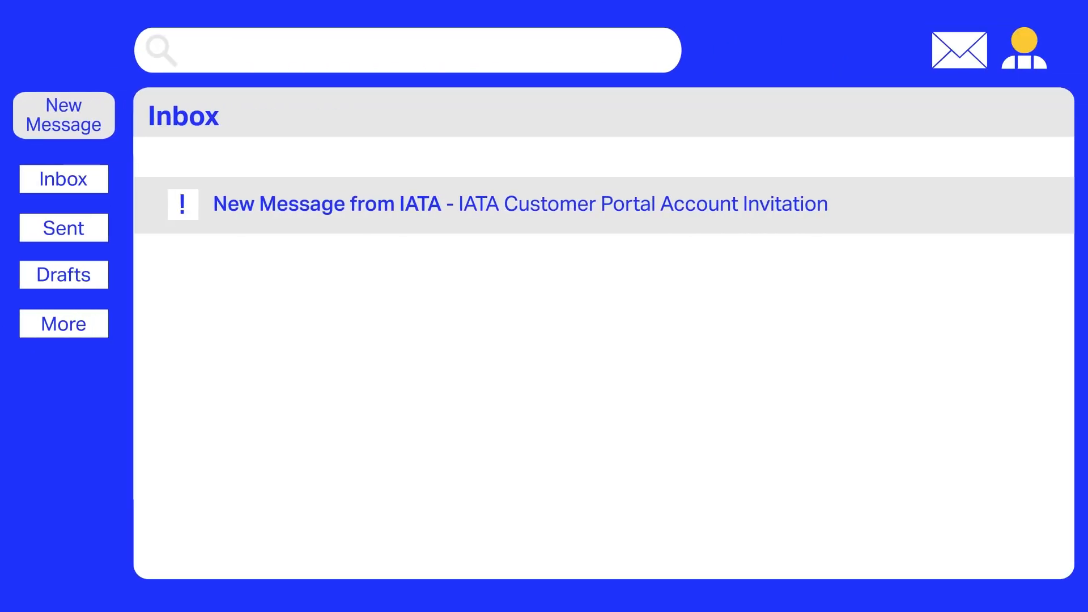
Open the IATA Customer Portal Account Invitation email and follow its portal link.
{"action": "left_click", "coordinate": [520, 204]}
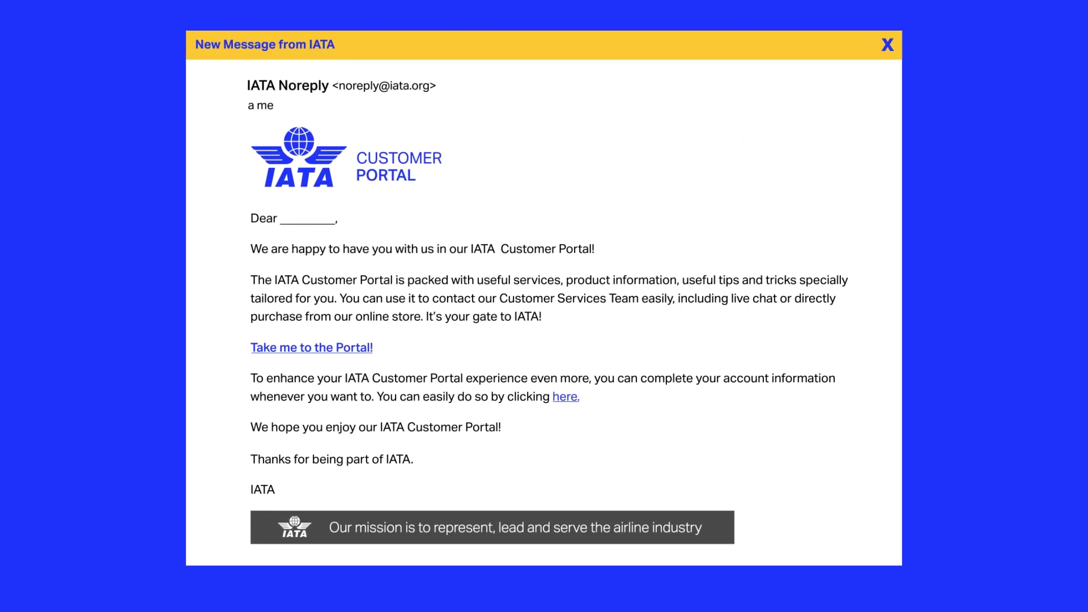
{"action": "left_click", "coordinate": [311, 347]}
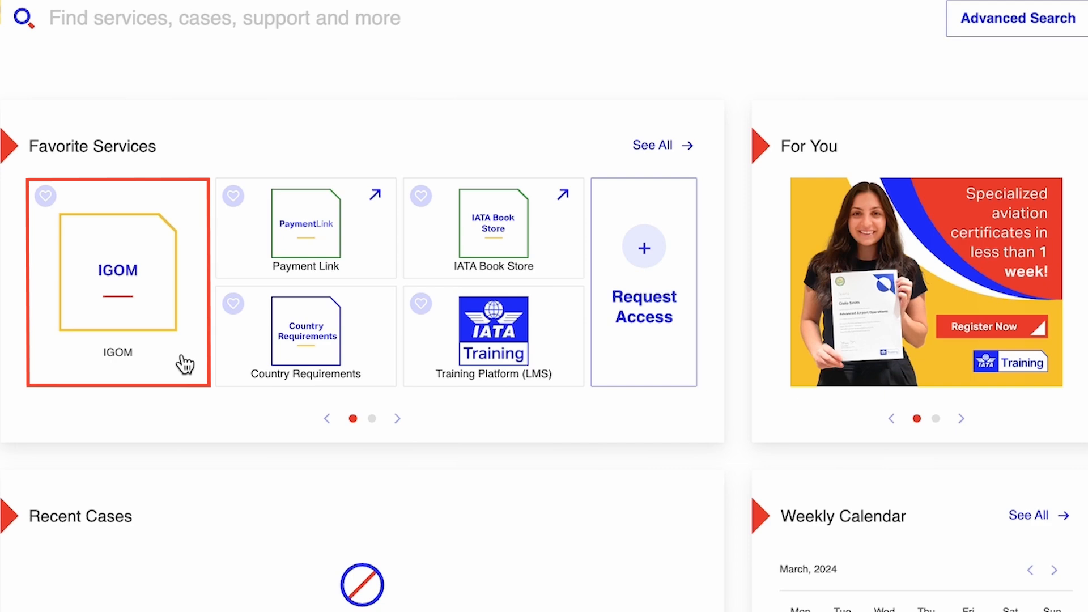
Open IGOM from Favorite Services and go to Station administration.
{"action": "left_click", "coordinate": [118, 283]}
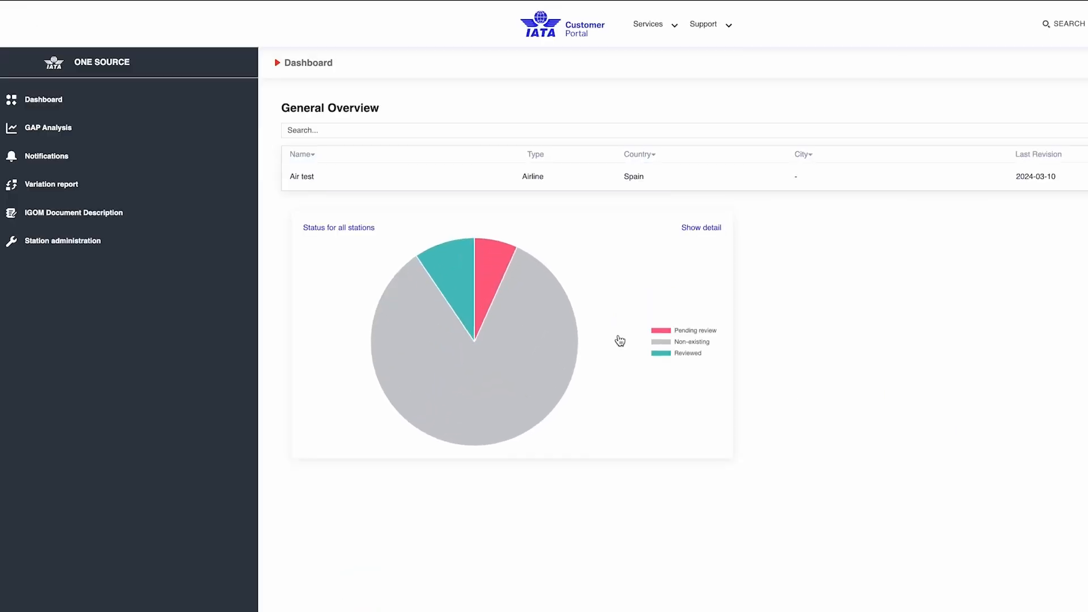
{"action": "left_click", "coordinate": [74, 240]}
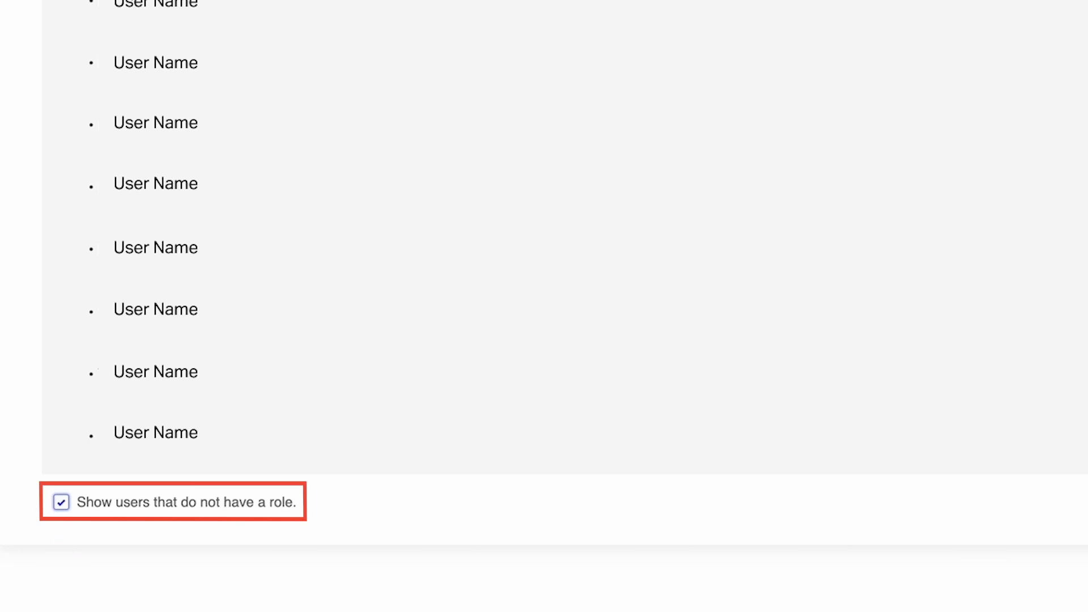
Show role-less users and open the Select role dropdown for the unassigned user.
{"action": "left_click", "coordinate": [61, 502]}
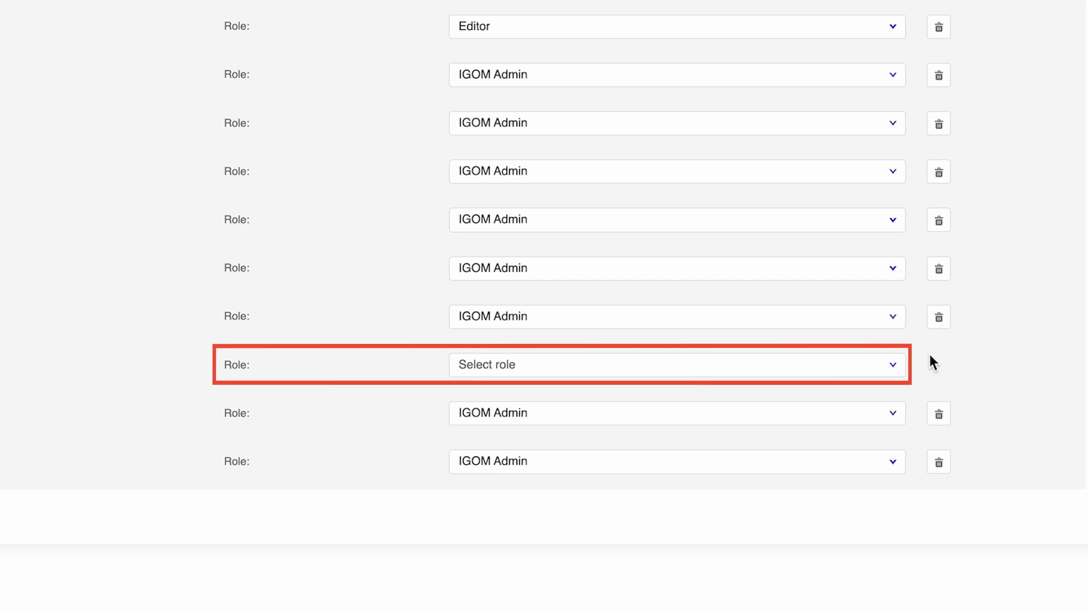
{"action": "left_click", "coordinate": [677, 365]}
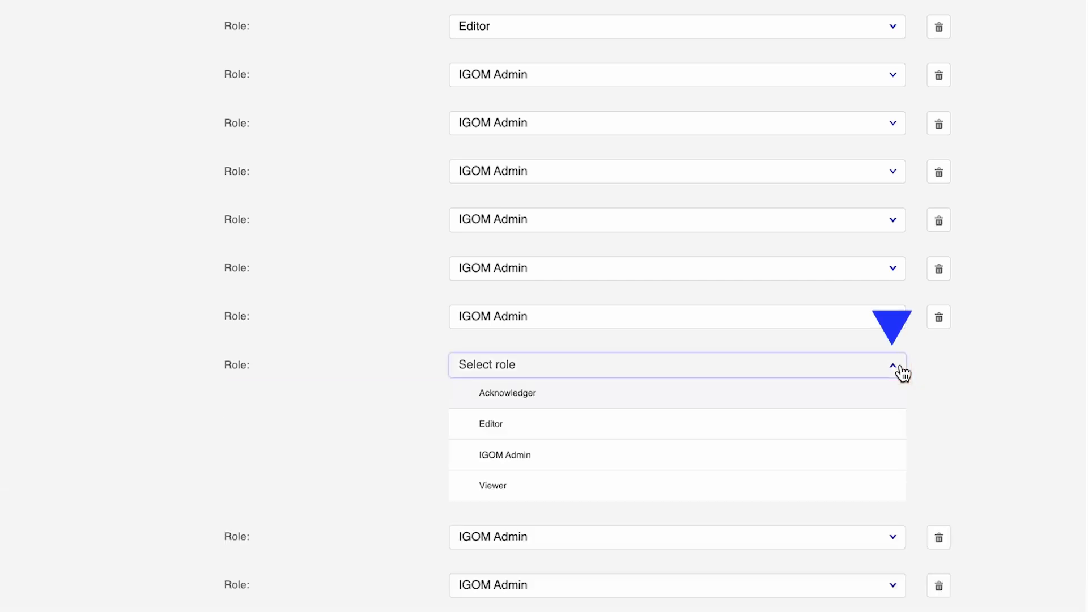